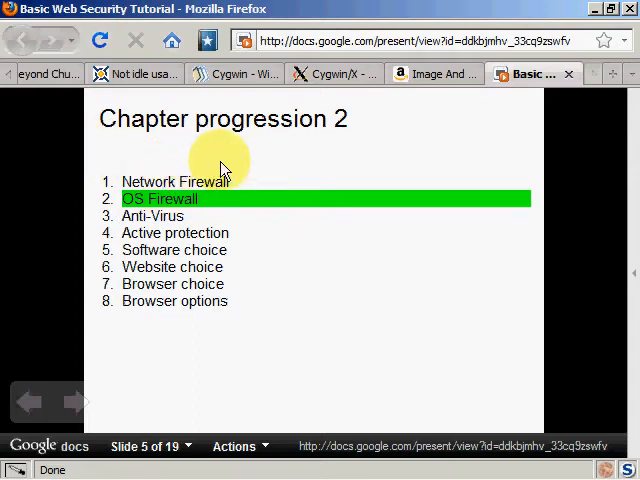
mouse_move(96, 148)
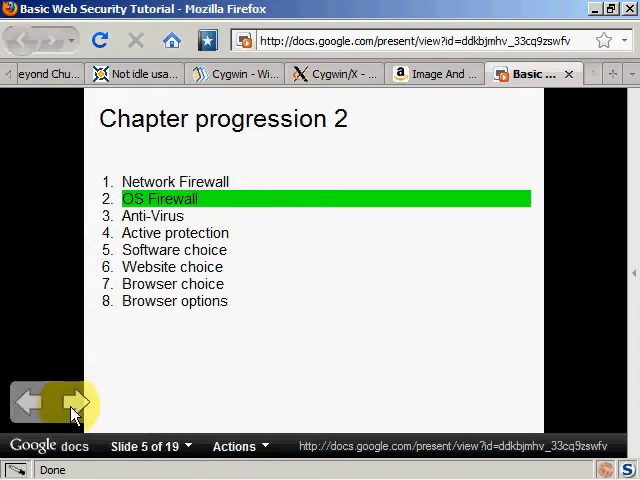
- Advance the presentation to slide 6, the OS Firewall diagram
click(72, 402)
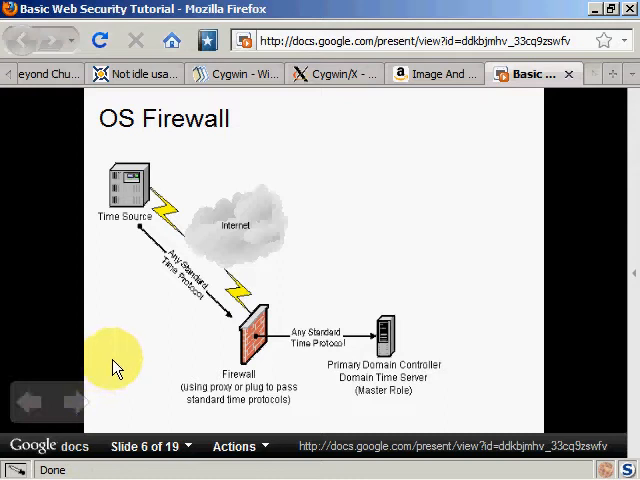
mouse_move(502, 196)
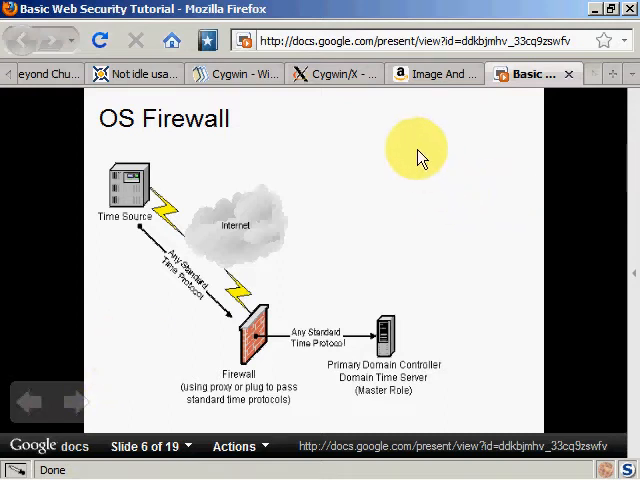
mouse_move(416, 236)
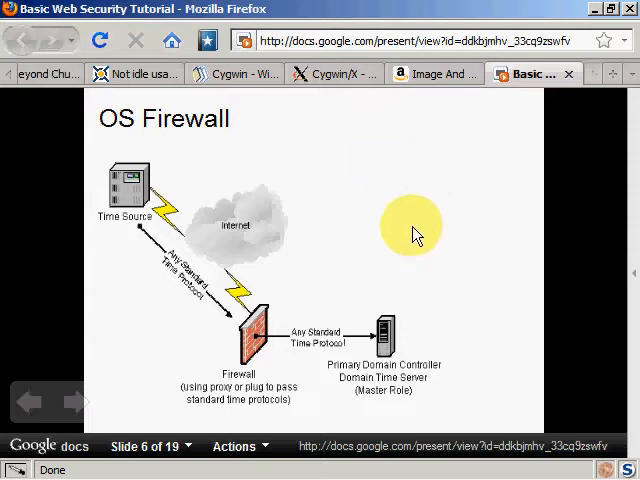
- Step back to slide 4, the Network Firewall diagram
click(28, 402)
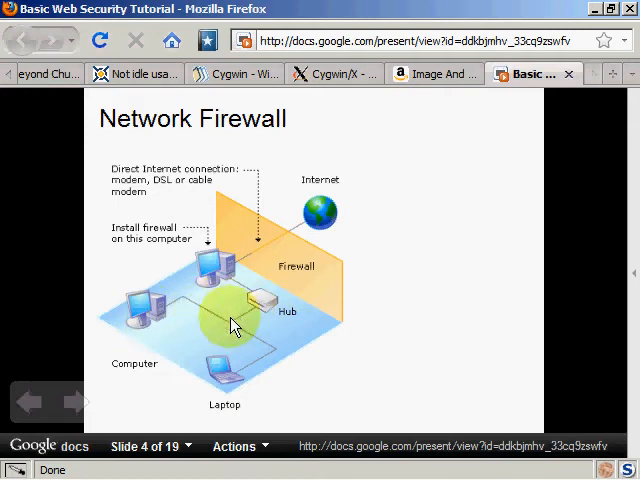
mouse_move(262, 344)
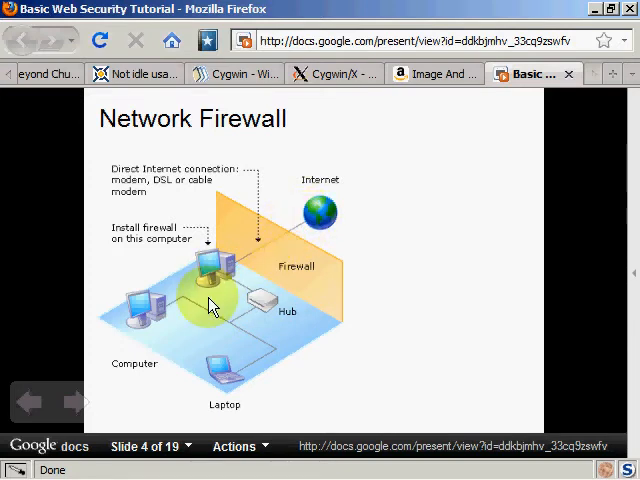
mouse_move(258, 310)
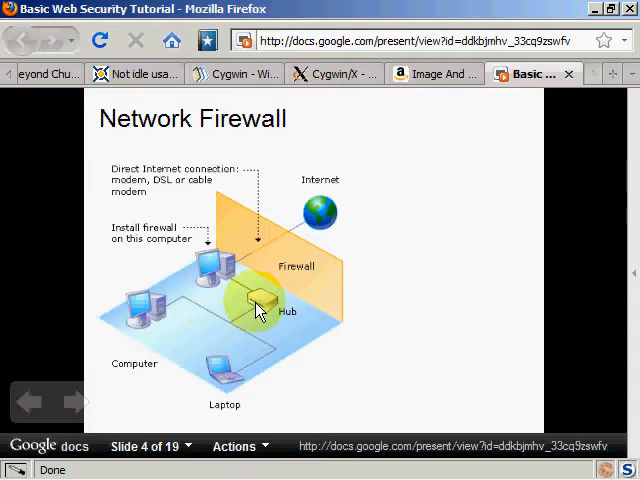
mouse_move(244, 312)
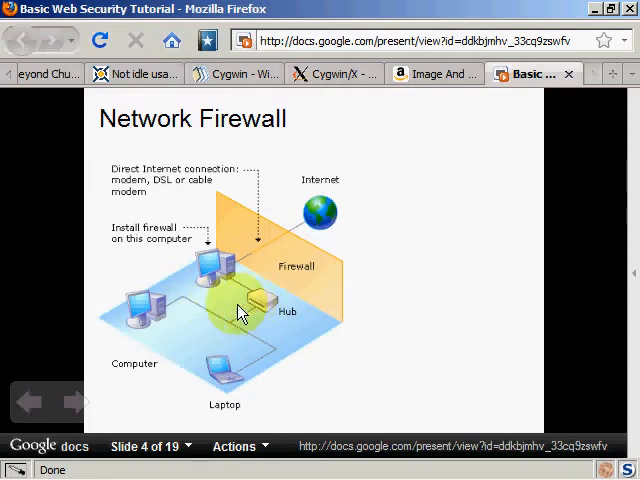
mouse_move(176, 322)
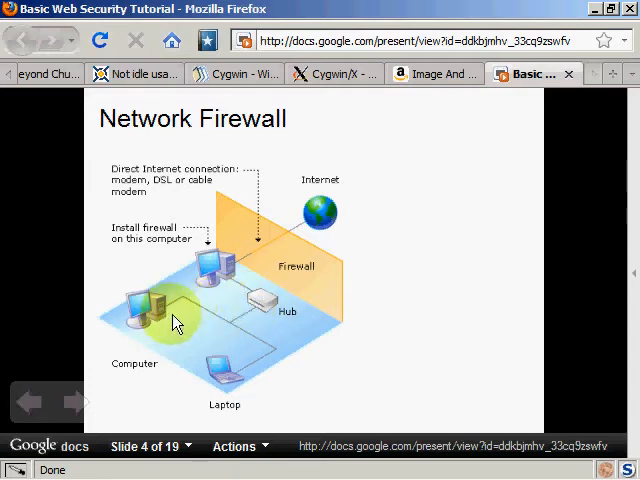
- Advance again to slide 6, the OS Firewall diagram
click(72, 400)
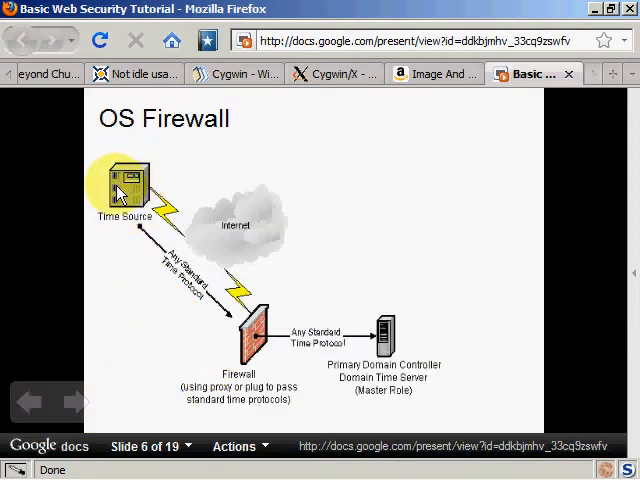
mouse_move(228, 212)
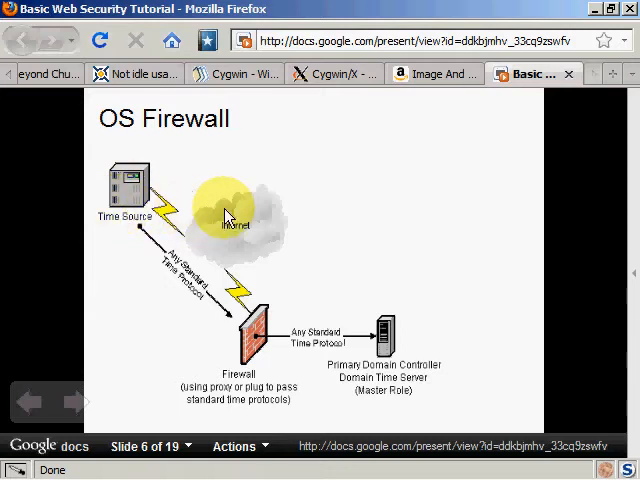
mouse_move(320, 178)
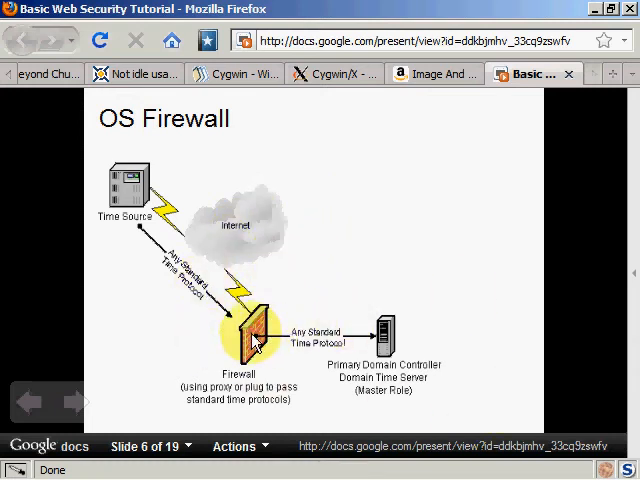
mouse_move(240, 330)
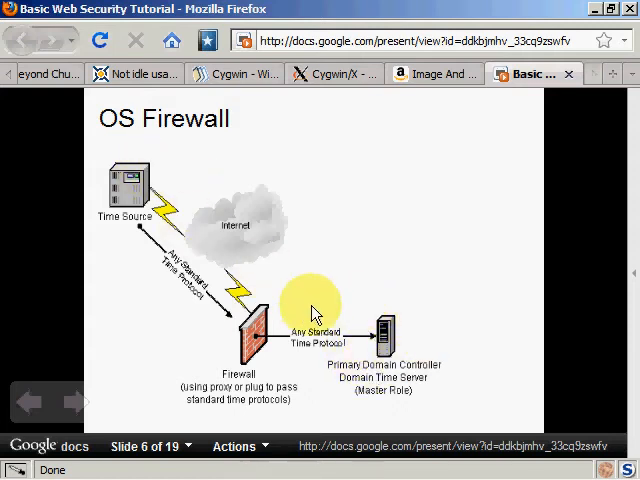
mouse_move(120, 182)
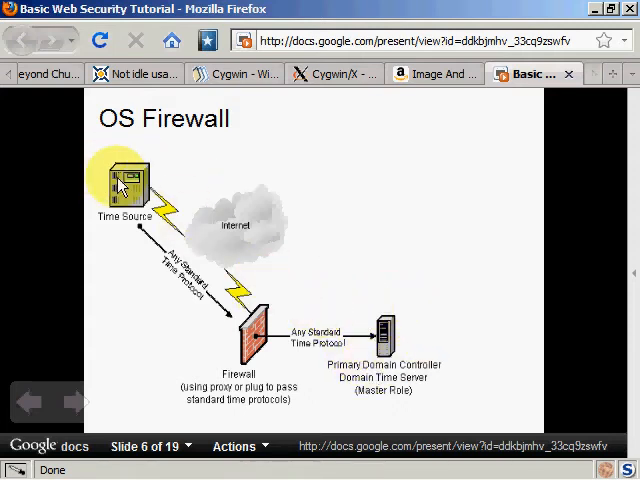
mouse_move(380, 324)
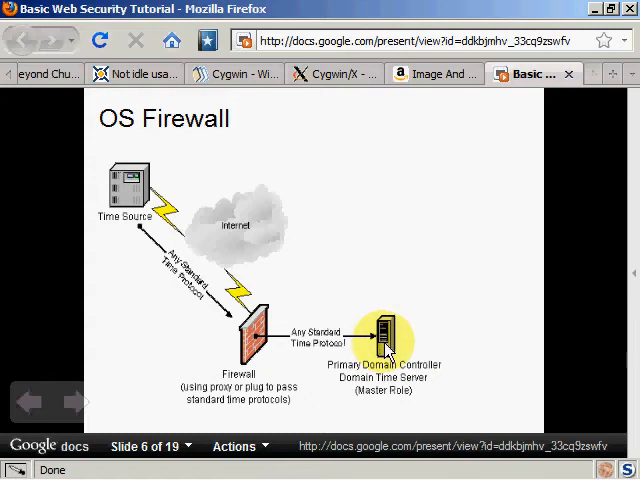
mouse_move(392, 330)
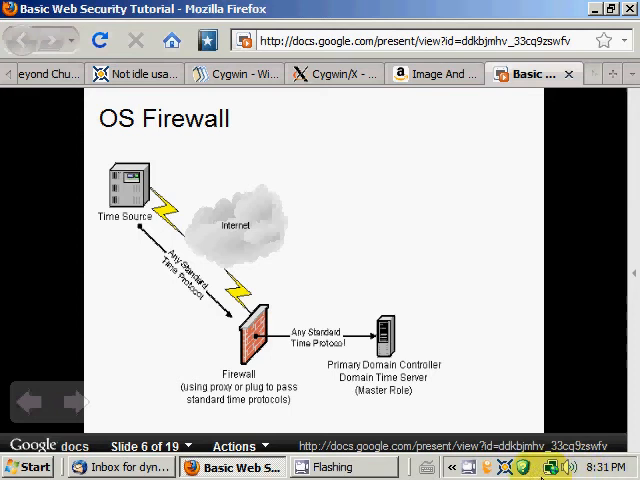
mouse_move(524, 468)
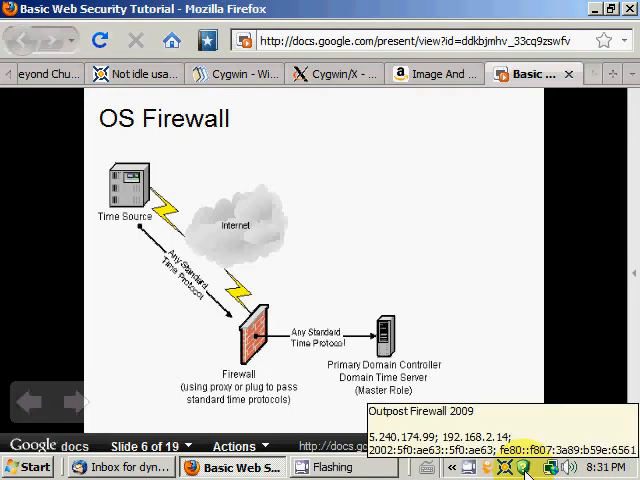
mouse_move(576, 364)
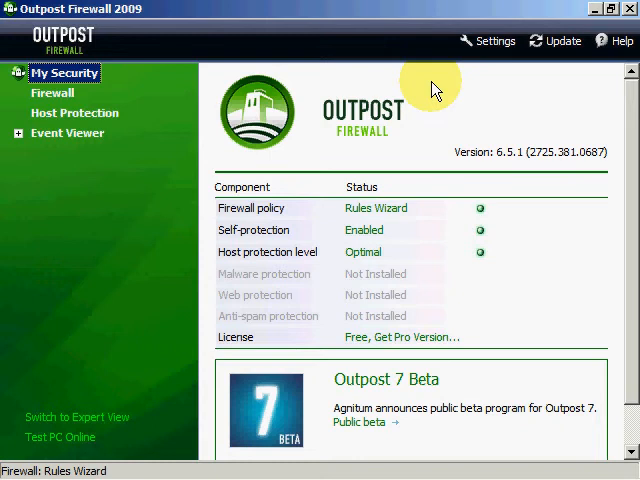
mouse_move(390, 350)
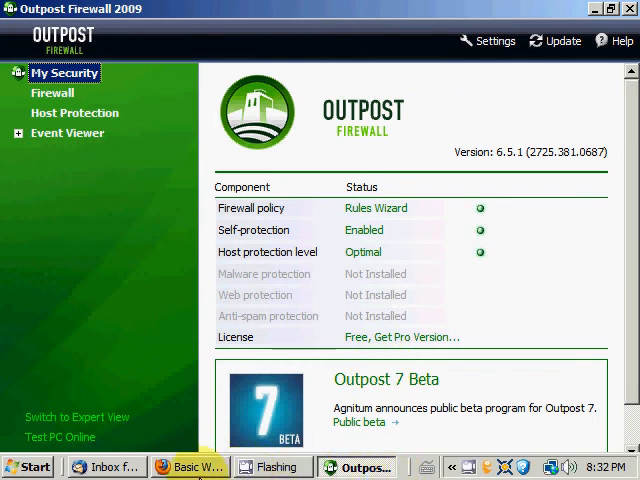
- Switch from Outpost's My Security overview back to the Firefox presentation on slide 6
click(190, 468)
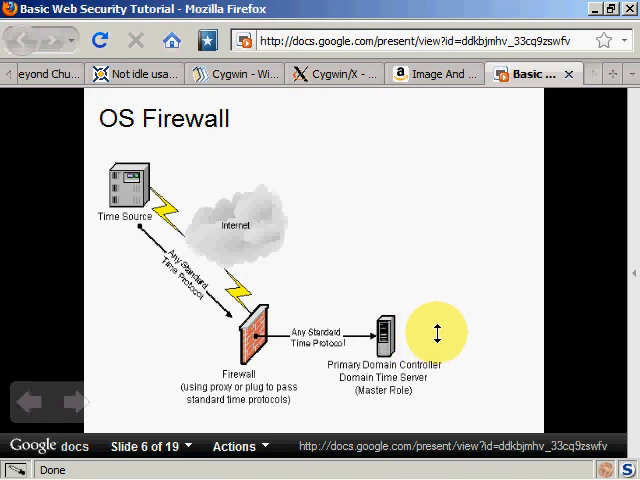
drag(436, 332, 324, 212)
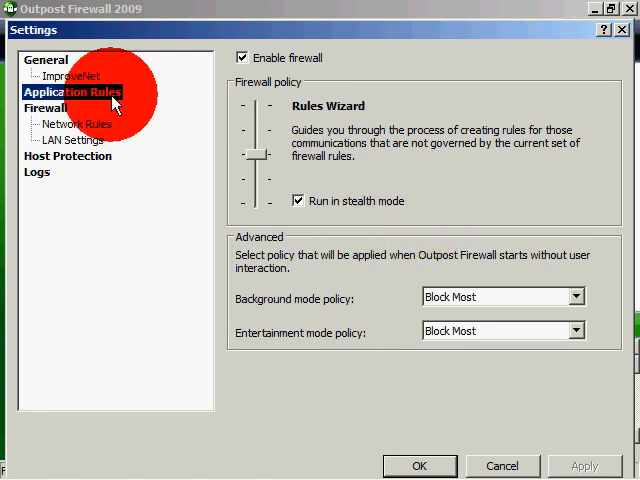
- Show the Application Rules list in Outpost Settings and select the ACRORD32.EXE rule
click(72, 92)
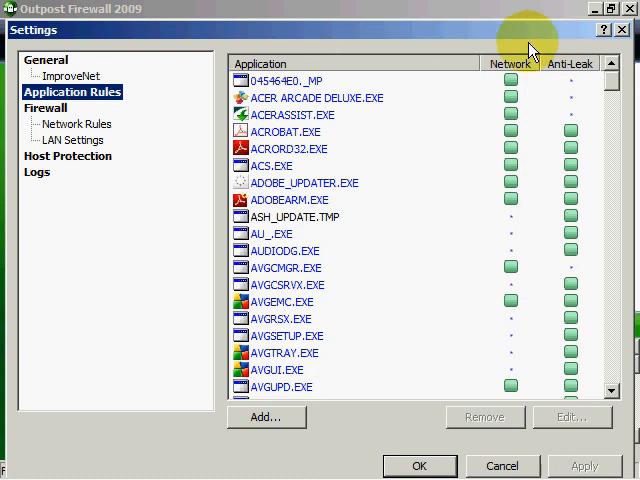
mouse_move(520, 44)
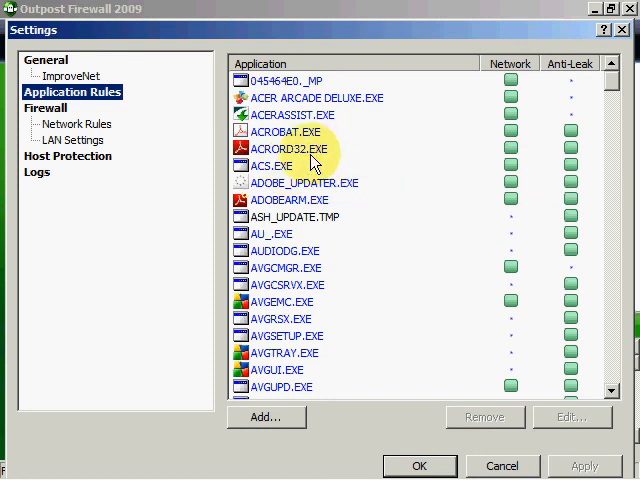
click(290, 148)
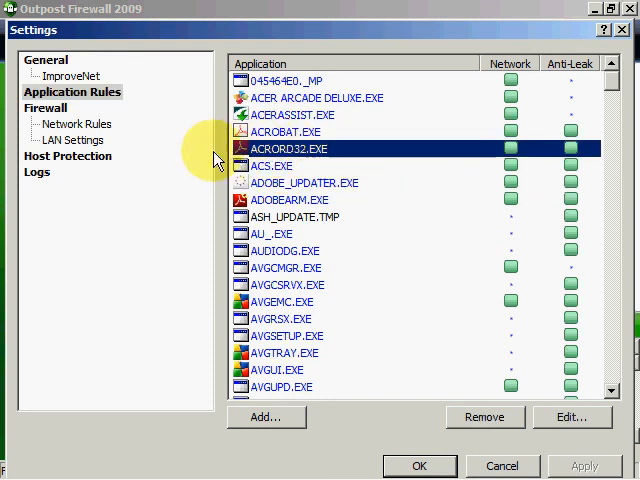